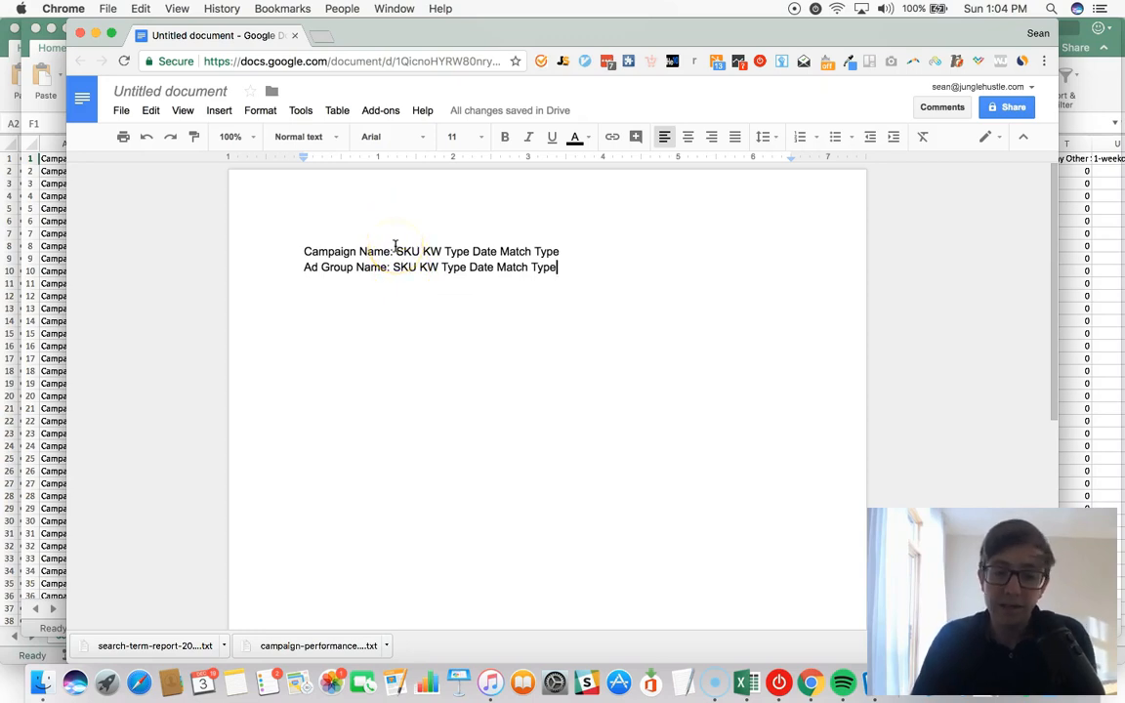
- Highlight the SKU and Date parts of the campaign name and a word in the ad group name
{"action": "double_click", "coordinate": [413, 251]}
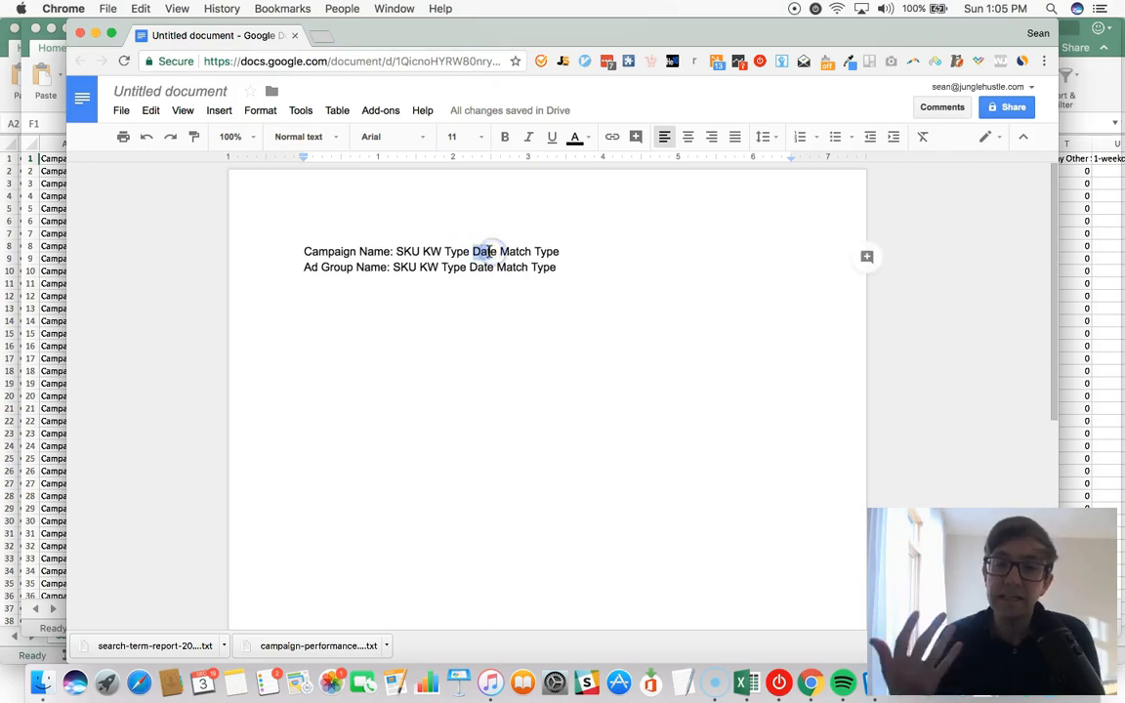
{"action": "double_click", "coordinate": [483, 251]}
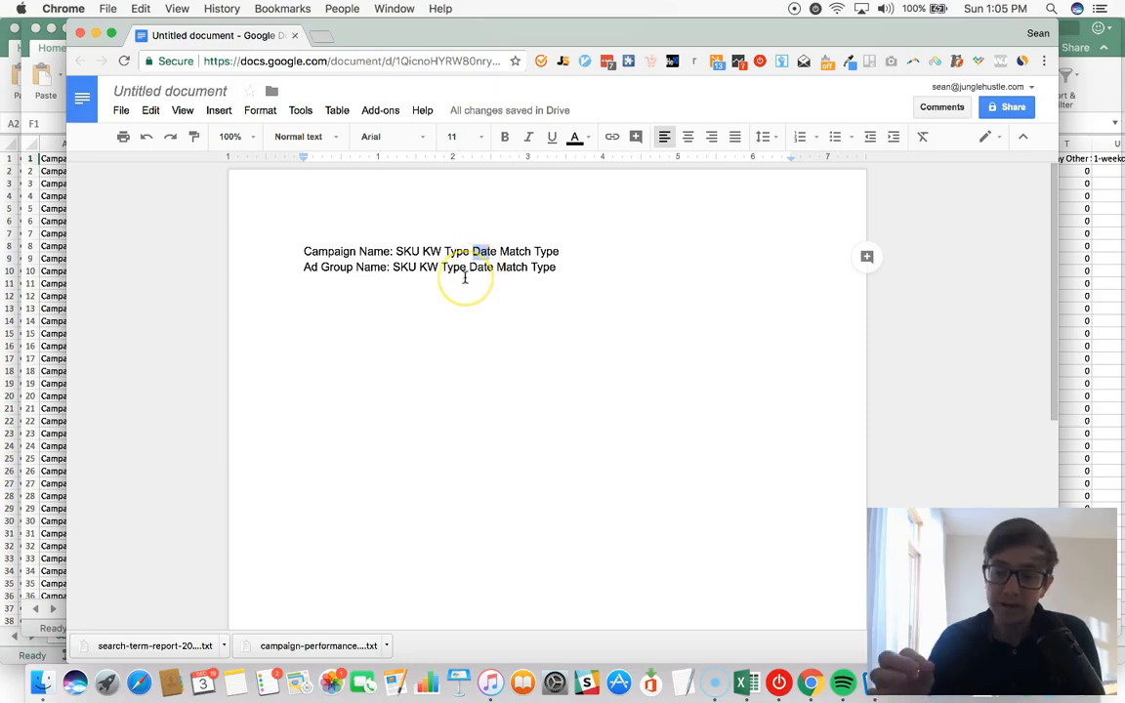
{"action": "double_click", "coordinate": [482, 251]}
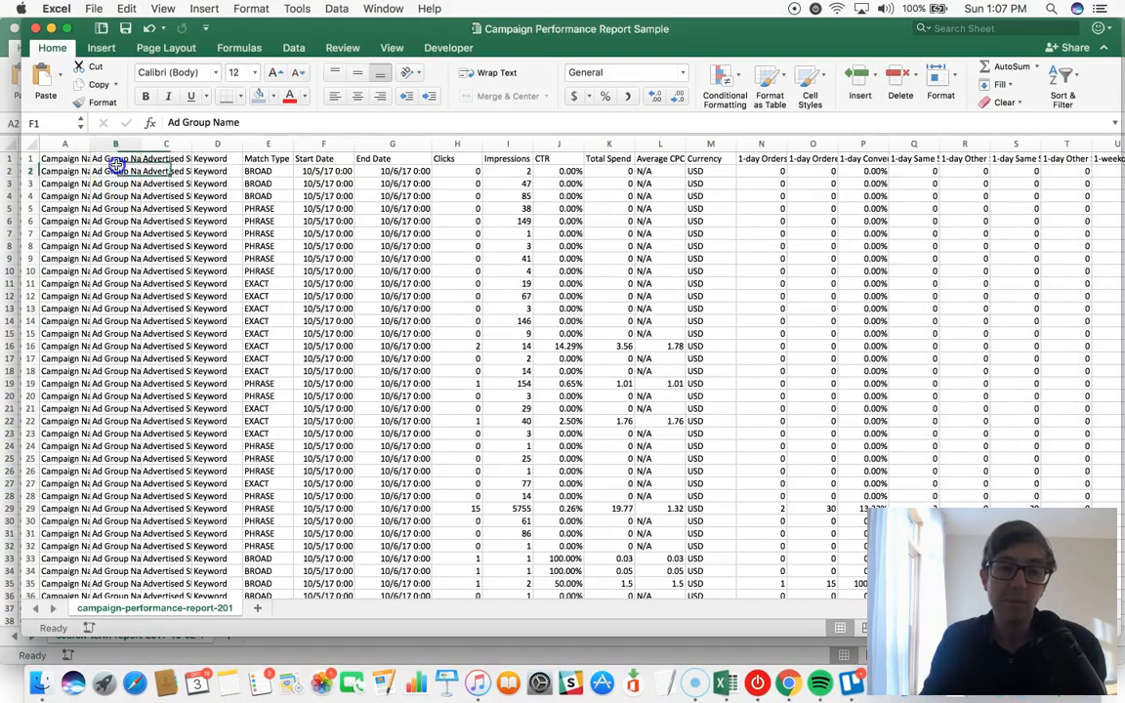
- Review the Advertised SKU, 1-day Orders Placed, End Date and Match Type columns, then switch to the Search Term Report
{"action": "left_click", "coordinate": [165, 158]}
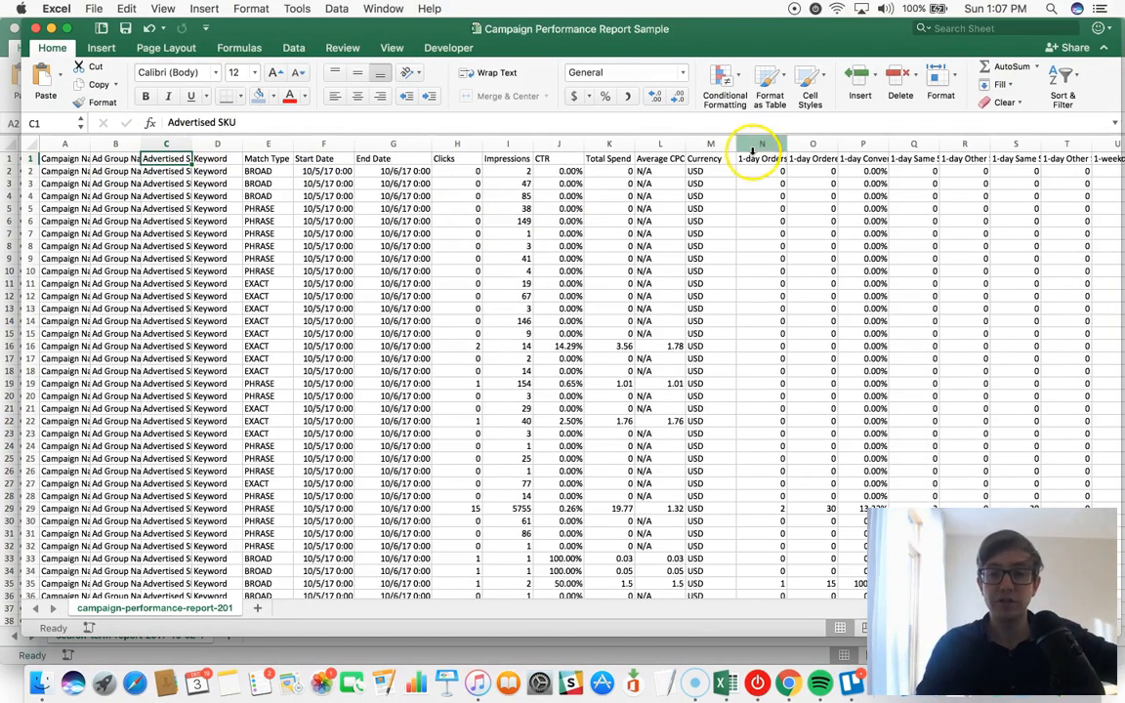
{"action": "left_click", "coordinate": [761, 158]}
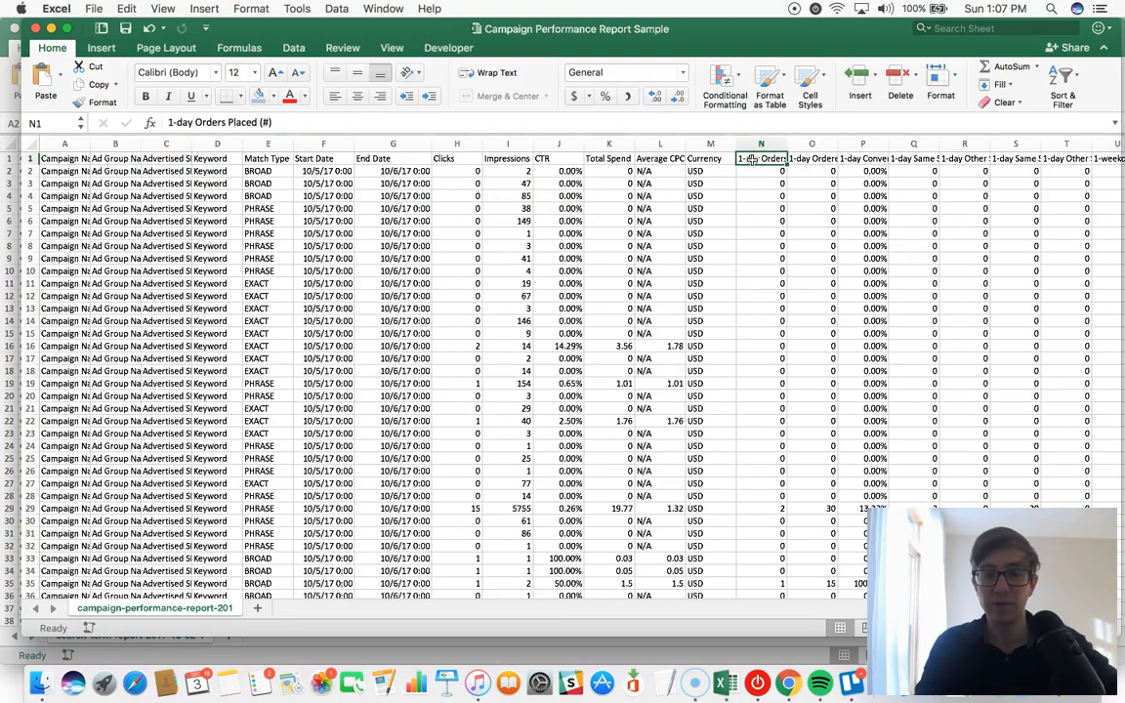
{"action": "scroll", "scroll_direction": "right", "scroll_amount": 3}
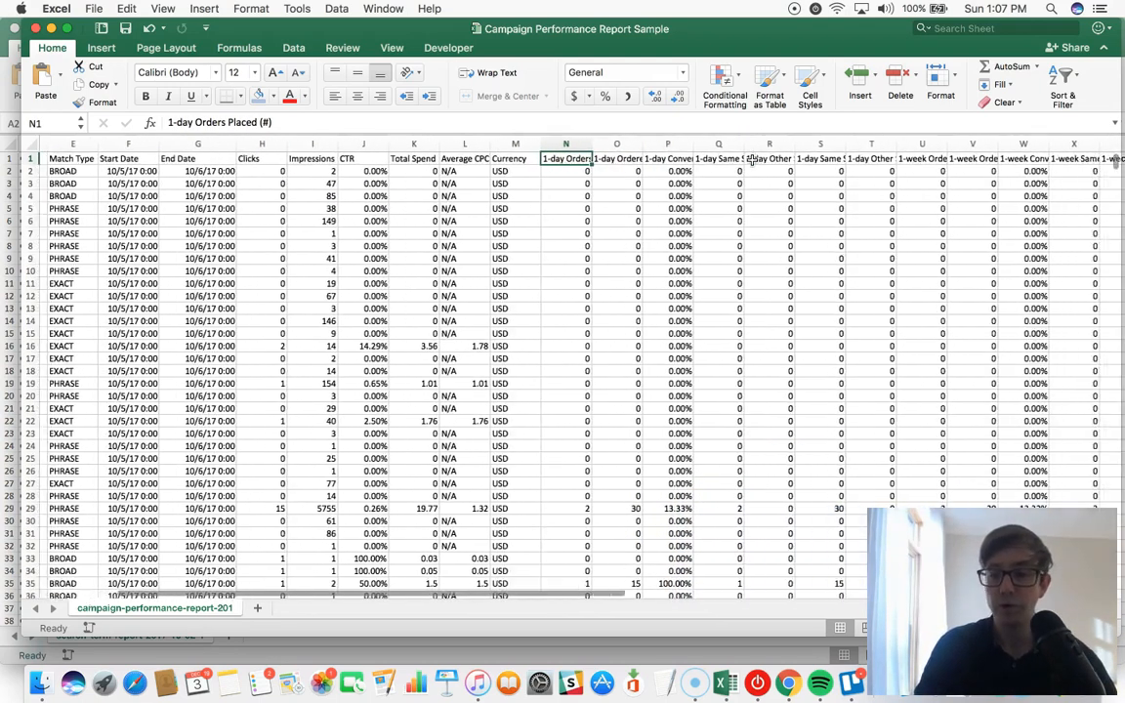
{"action": "scroll", "scroll_direction": "left", "scroll_amount": 3}
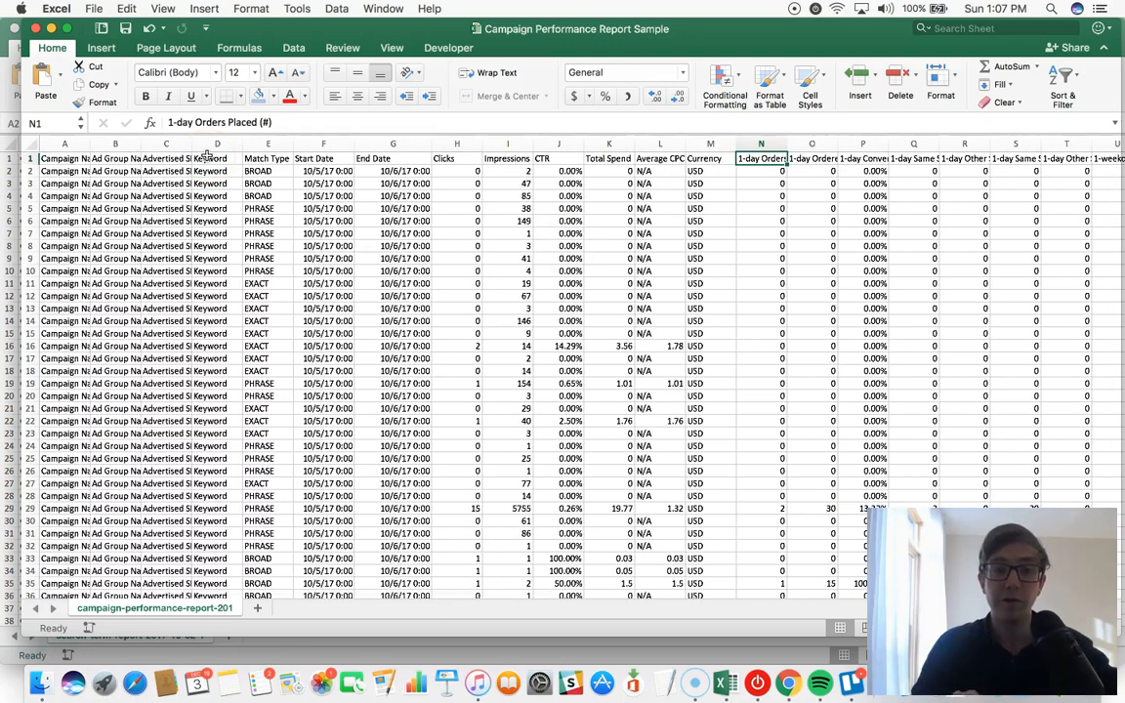
{"action": "left_click", "coordinate": [164, 159]}
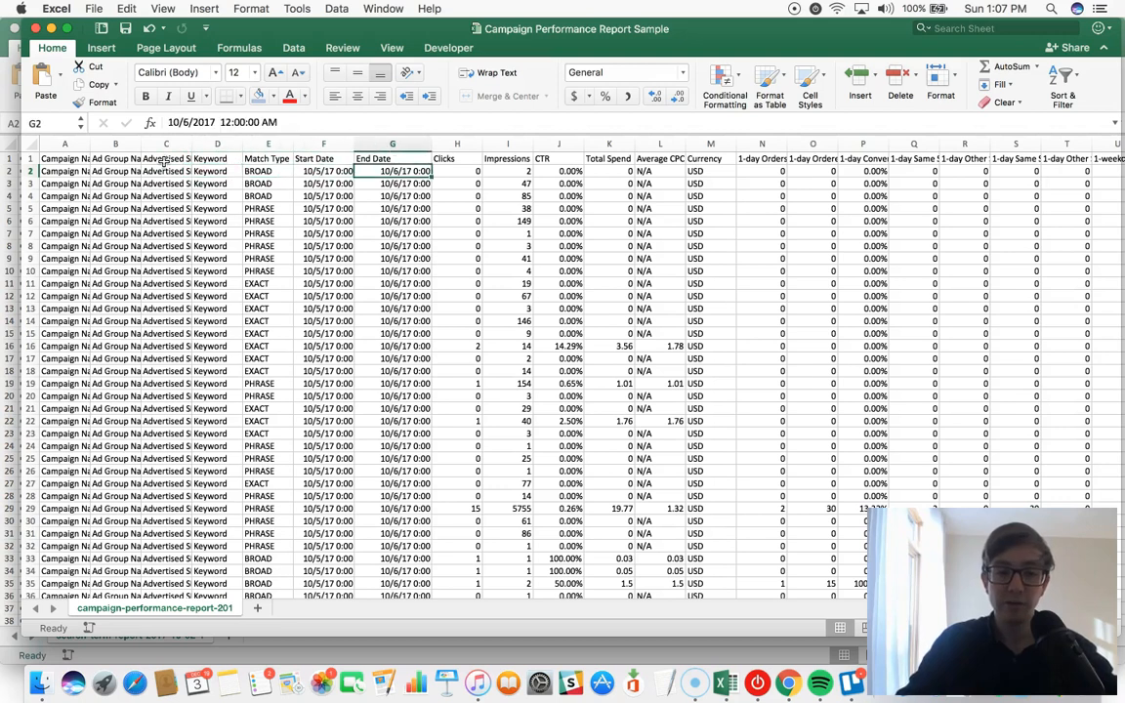
{"action": "left_click", "coordinate": [266, 171]}
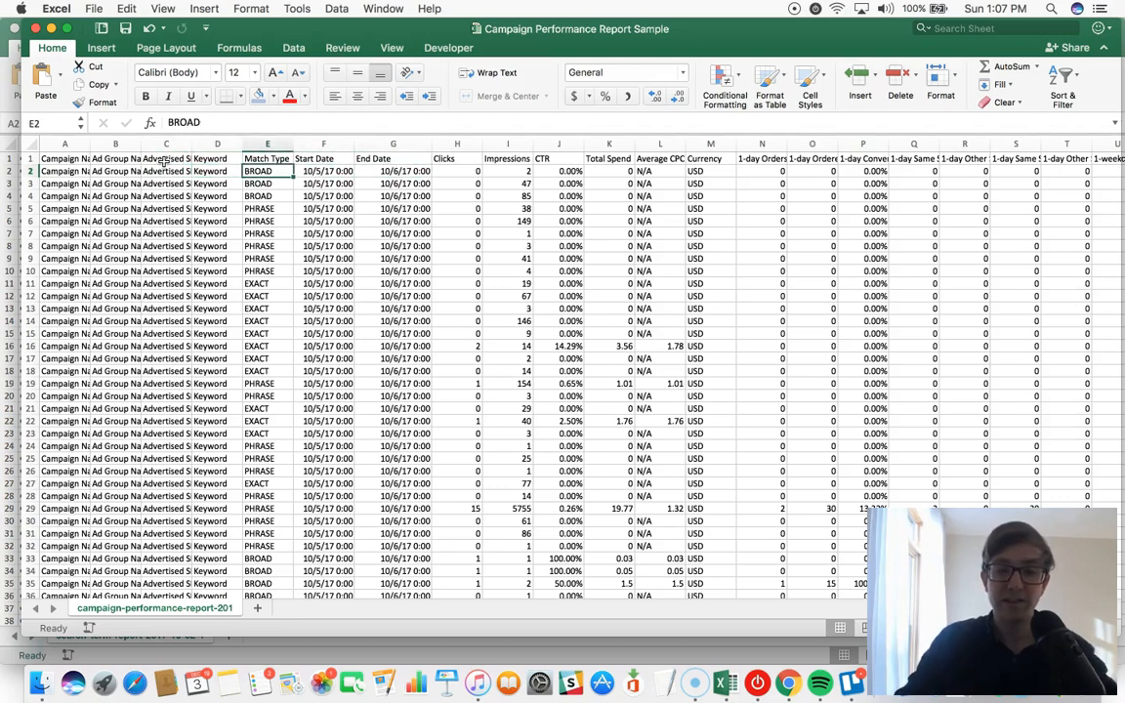
{"action": "left_click", "coordinate": [508, 171]}
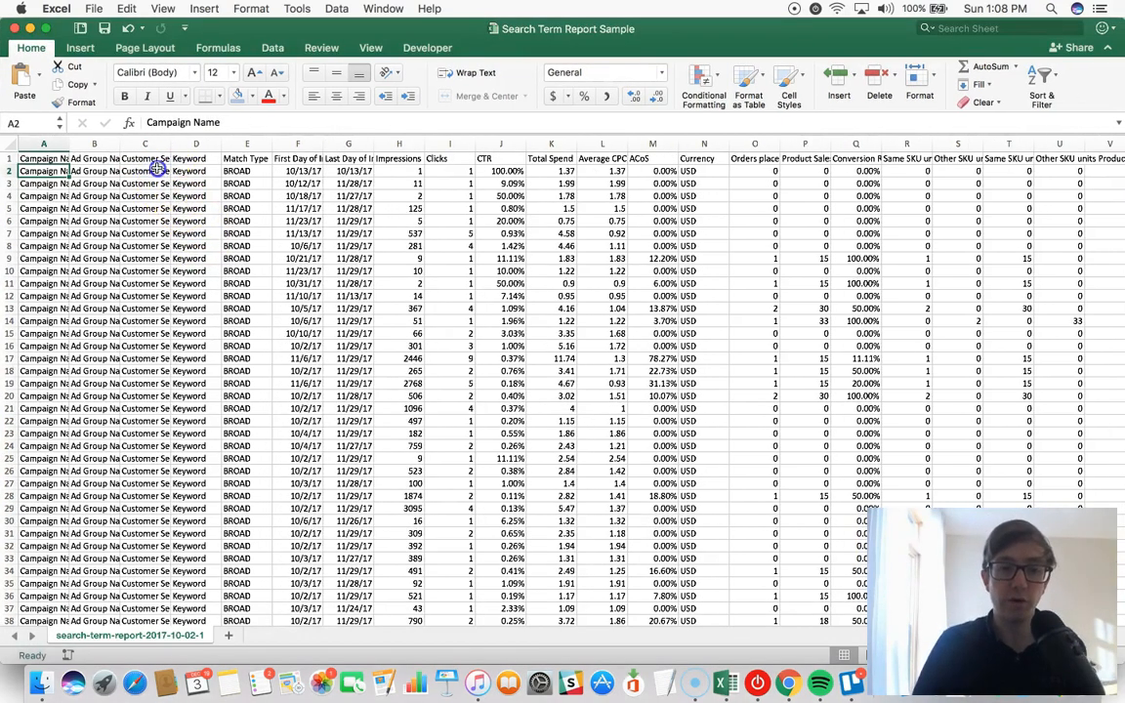
- Select the Customer Search Term header C1 and turn on Data > Filter for all headers
{"action": "left_click", "coordinate": [145, 171]}
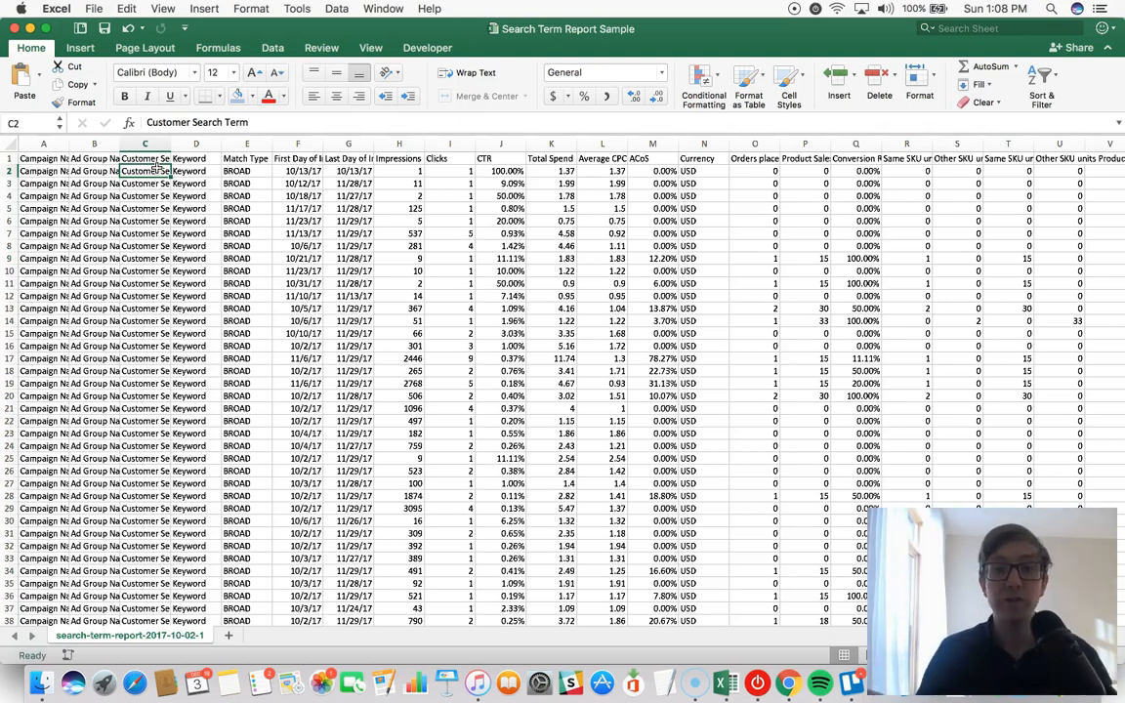
{"action": "left_click", "coordinate": [145, 159]}
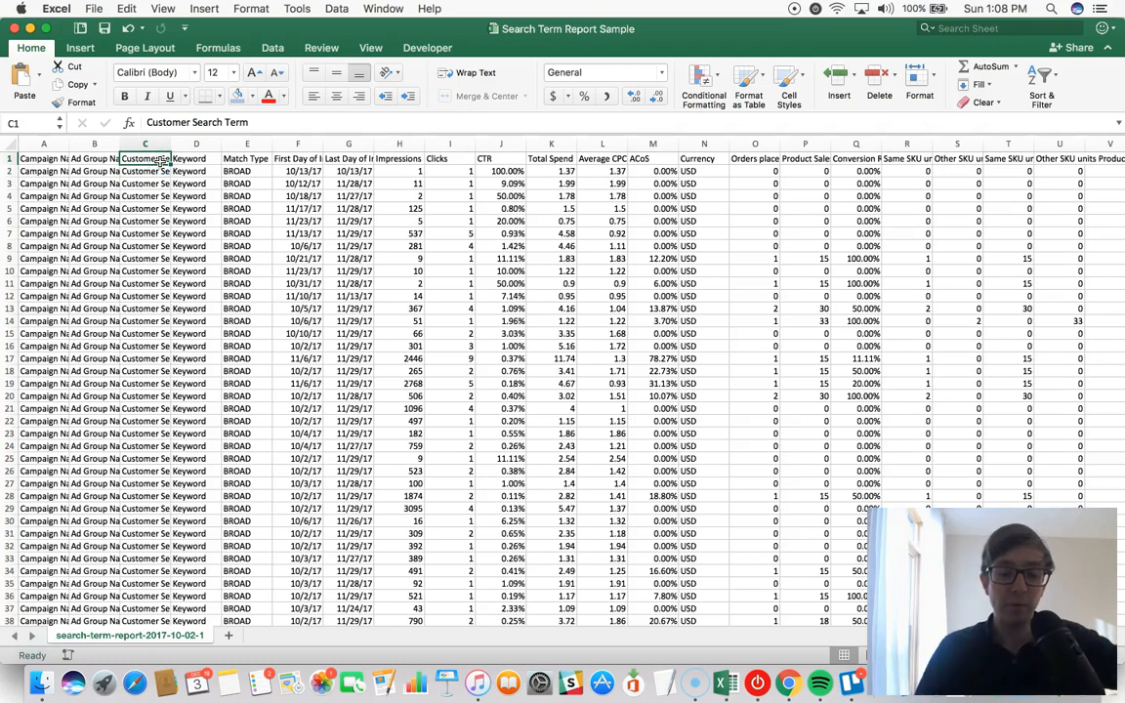
{"action": "left_click", "coordinate": [160, 159]}
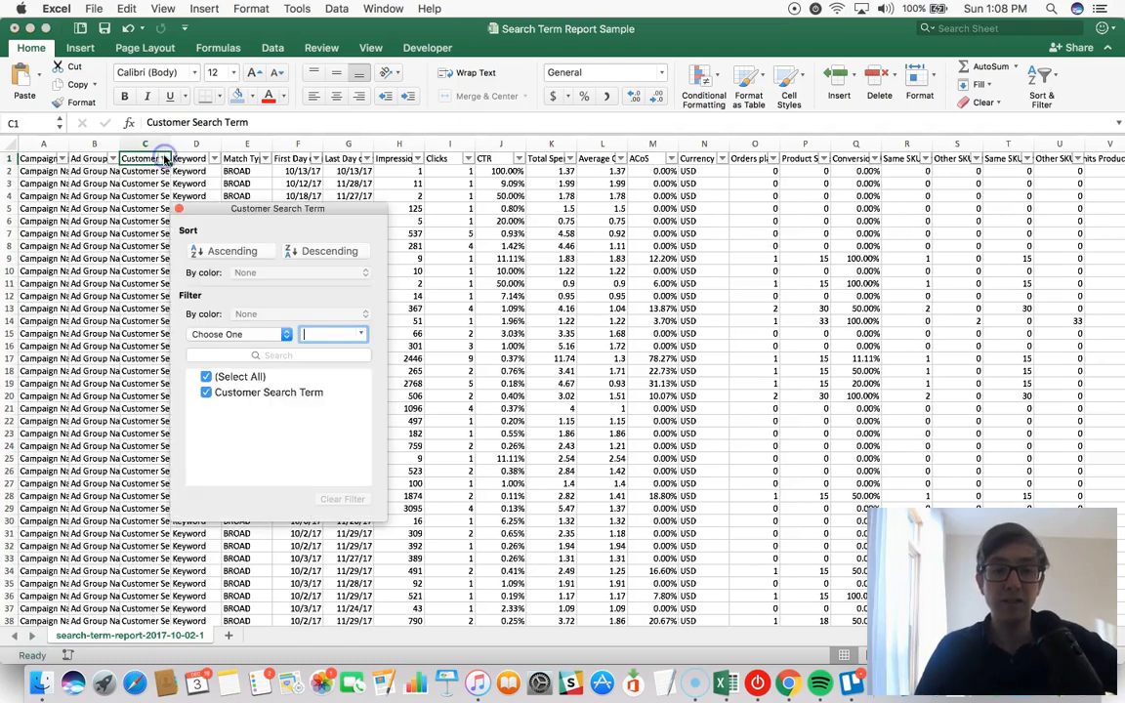
- Browse the Customer Search Term filter conditions, dismiss the popup unfiltered, and reselect the search term cells
{"action": "left_click", "coordinate": [235, 334]}
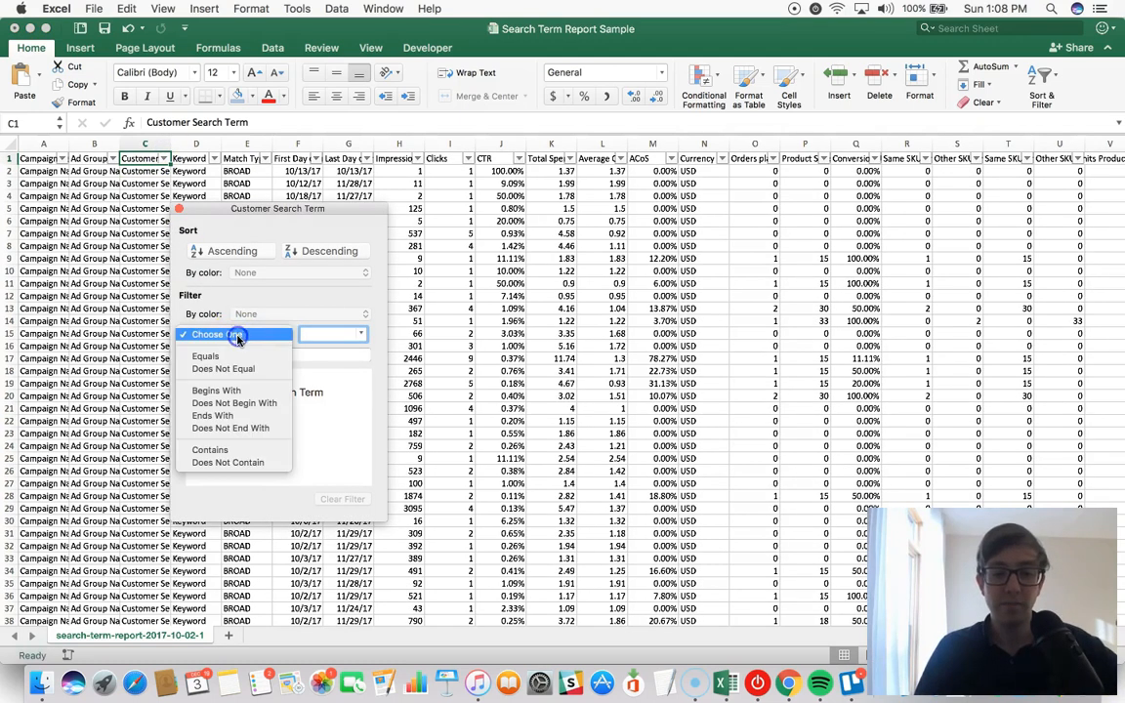
{"action": "left_click", "coordinate": [210, 449]}
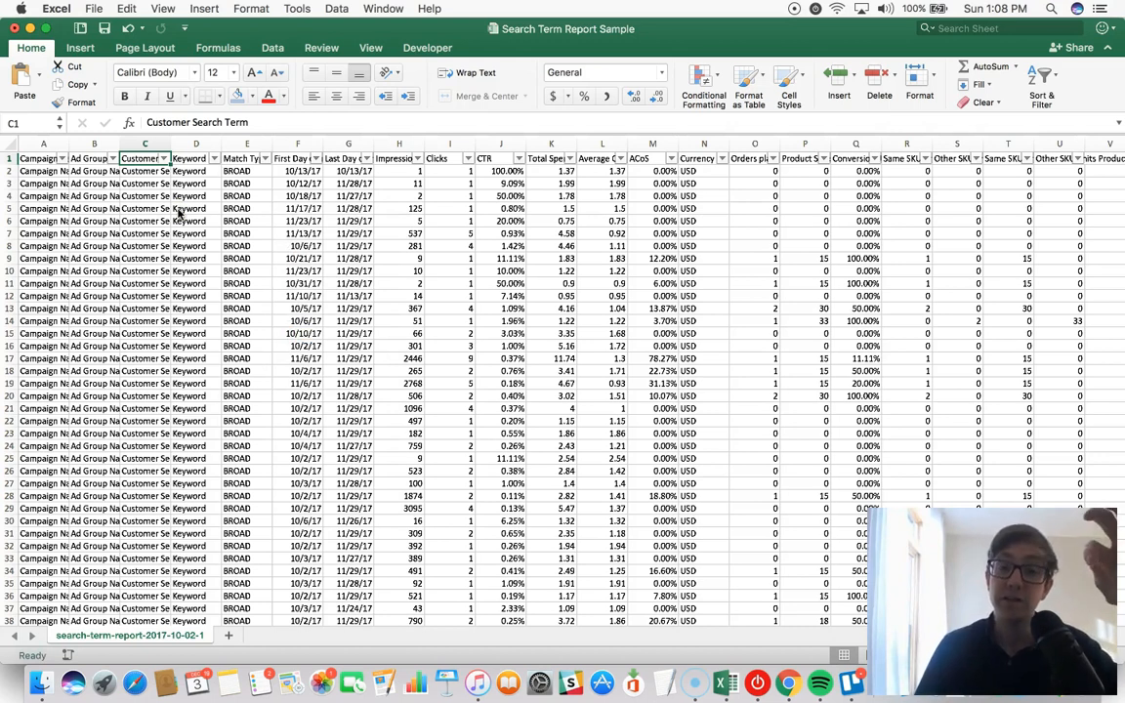
{"action": "left_click", "coordinate": [145, 171]}
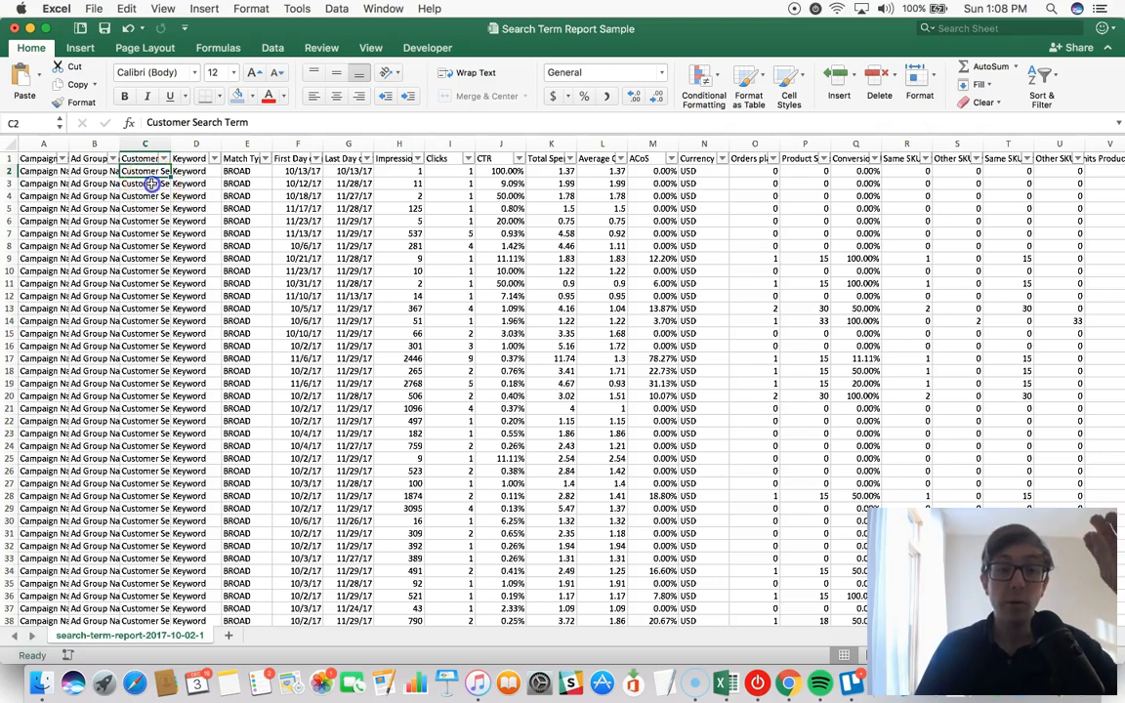
{"action": "left_click", "coordinate": [145, 157]}
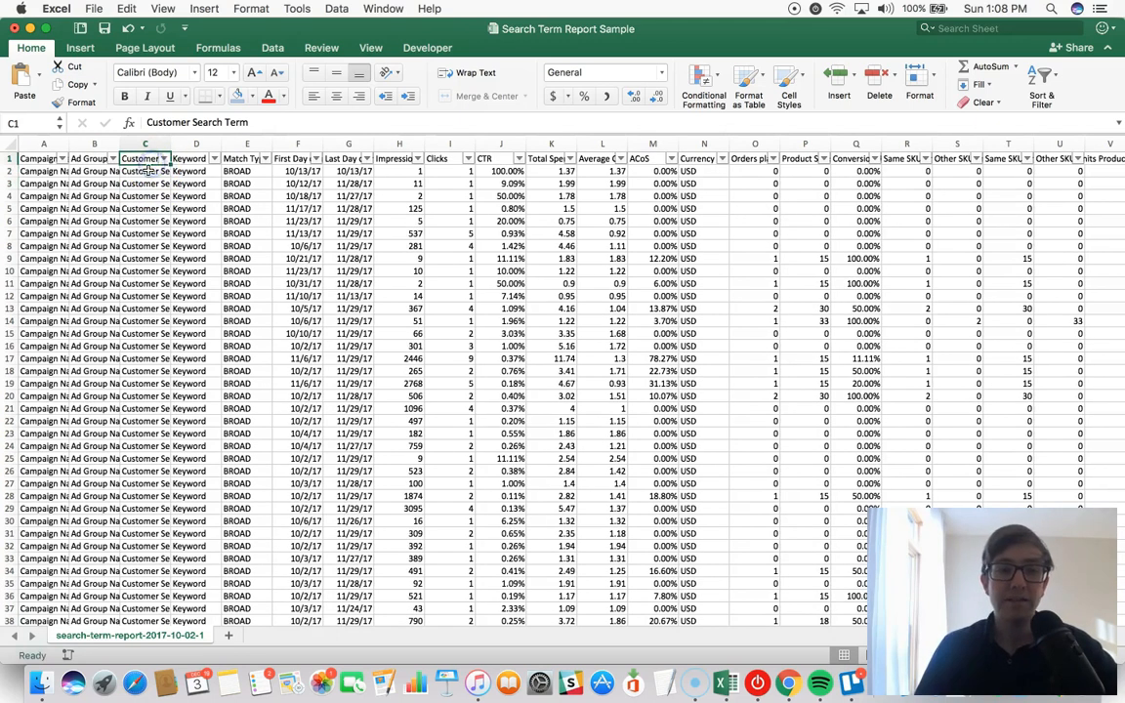
{"action": "left_click", "coordinate": [144, 173]}
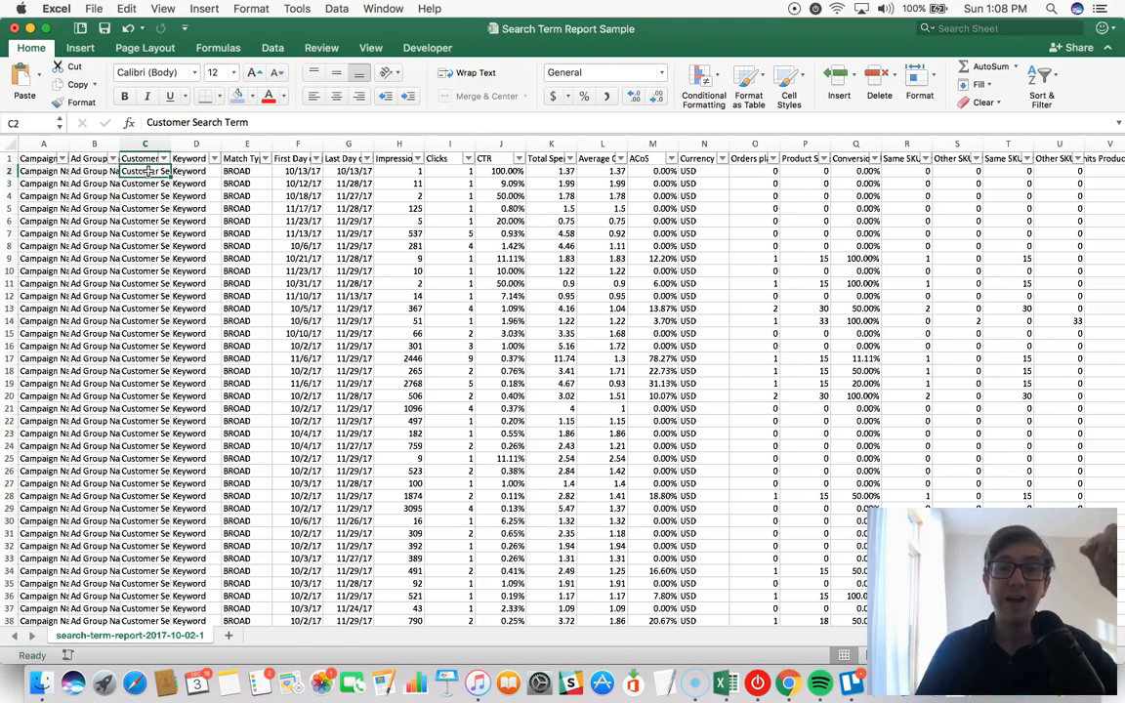